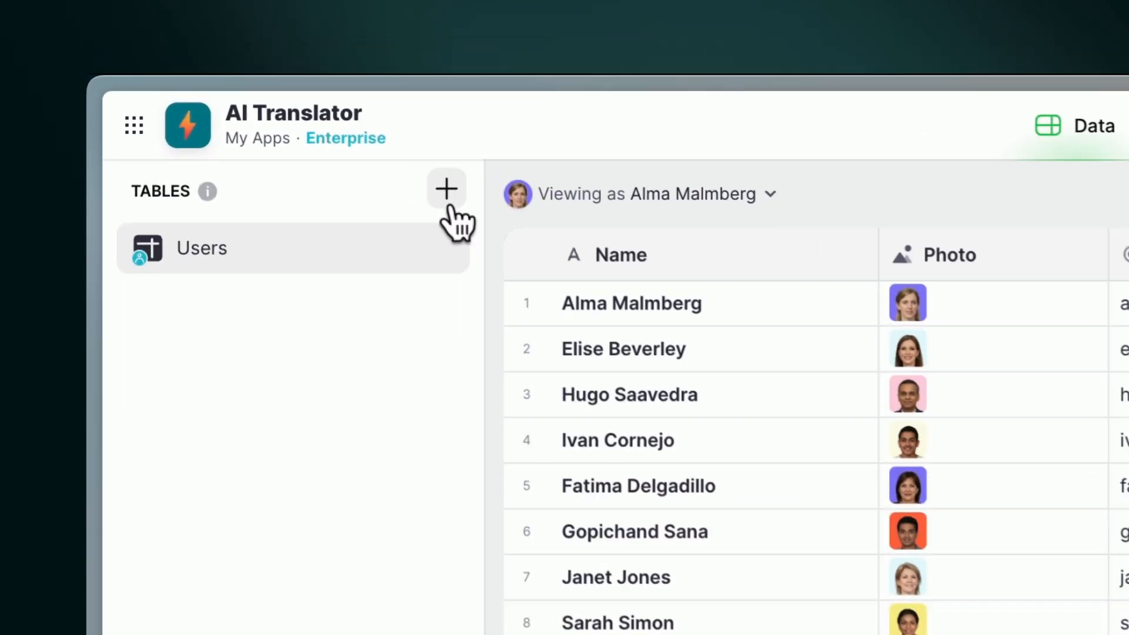
# - Begin adding a new table beside the Users table
pyautogui.click(445, 189)
pyautogui.write('Translation')
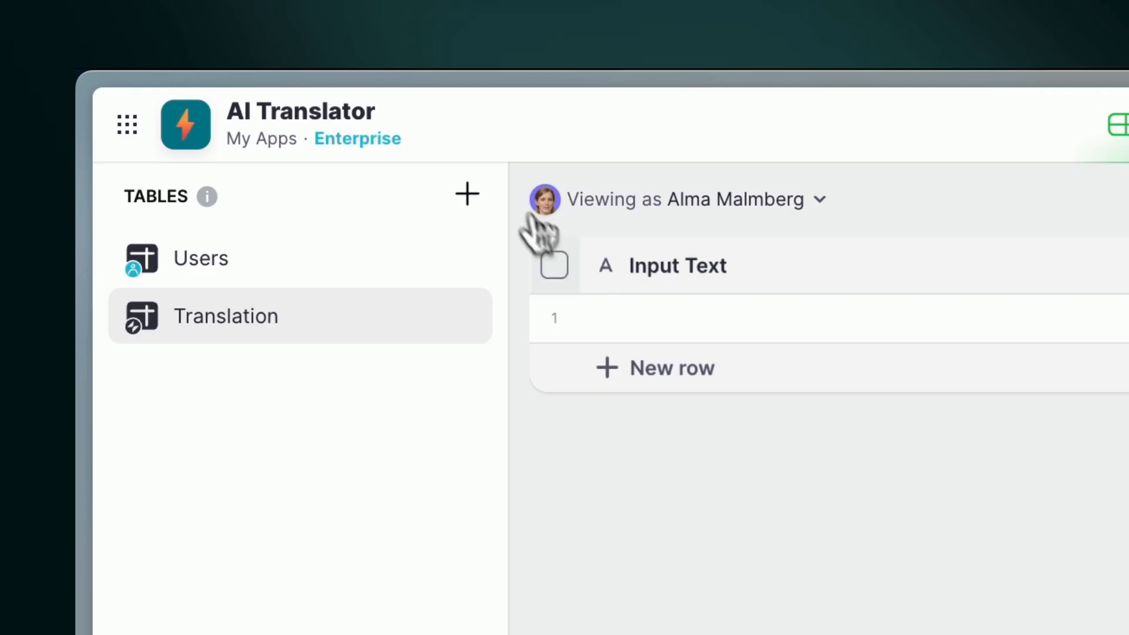
# - Create a blank Languages table, then return to the Translation table
pyautogui.click(466, 193)
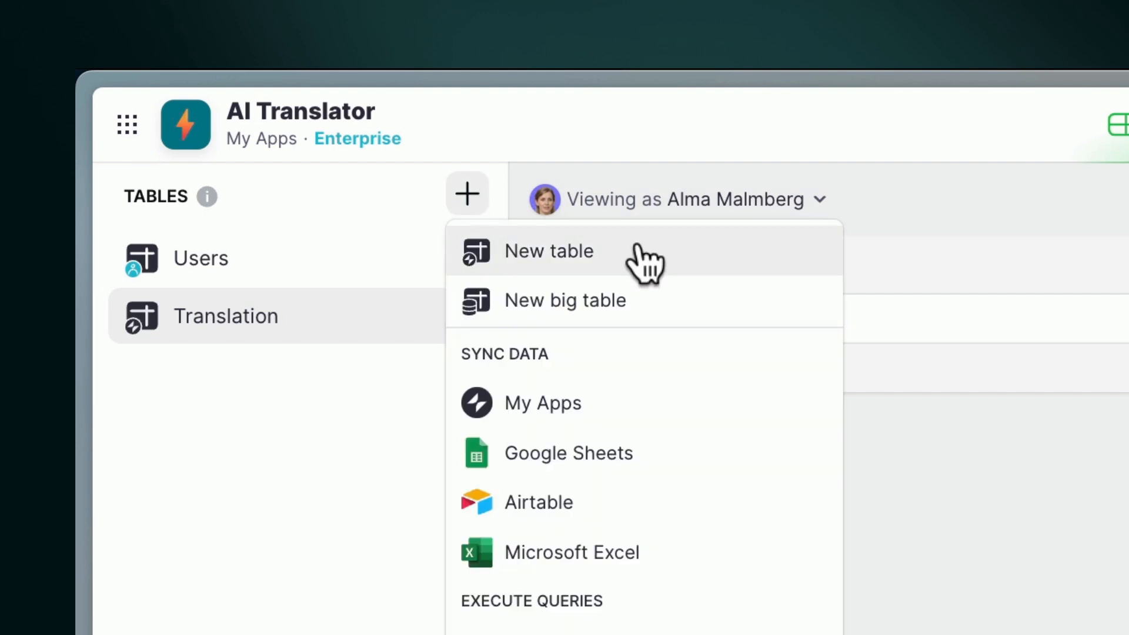
pyautogui.click(549, 251)
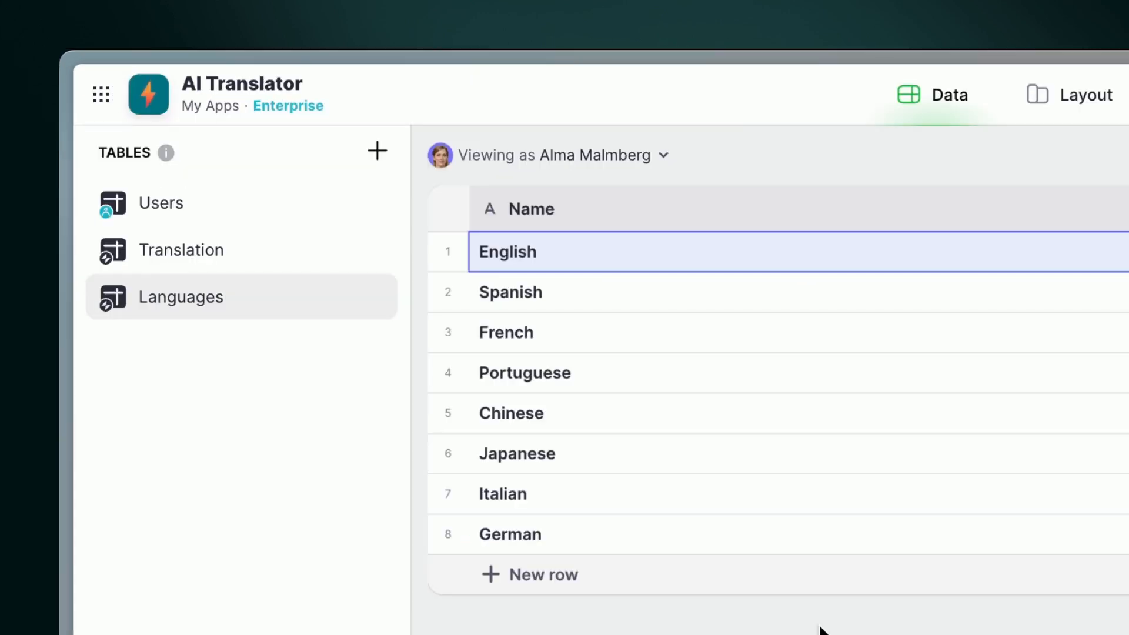
pyautogui.click(182, 250)
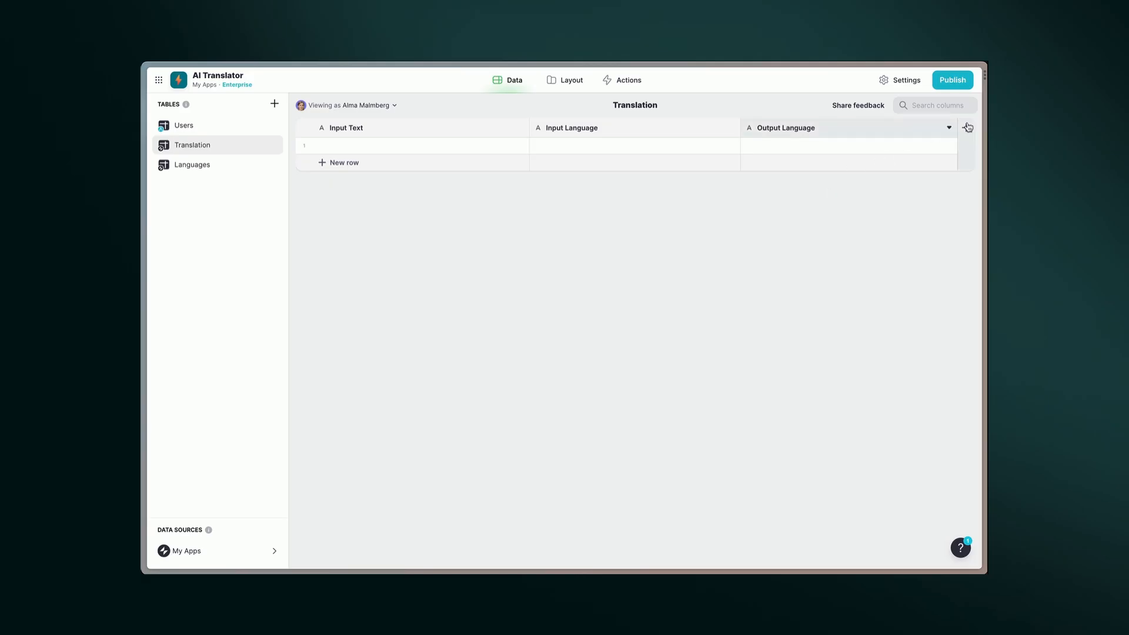
# - Add a Prompt template 'Translate the text below from {input} to {output}' mapped to the language columns
pyautogui.click(967, 127)
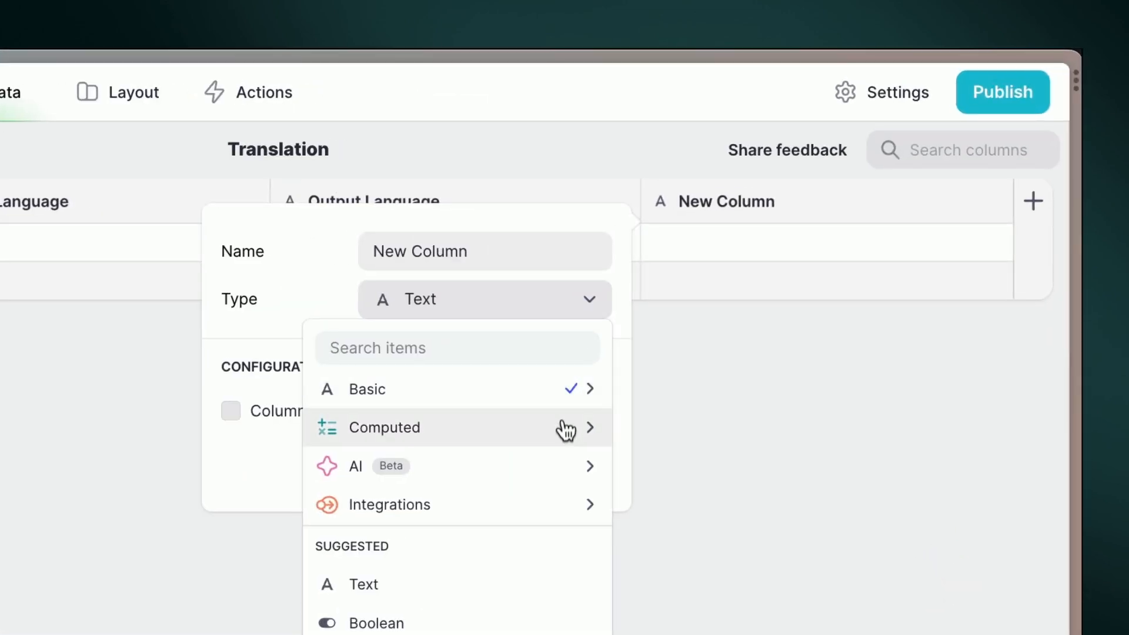
pyautogui.click(384, 427)
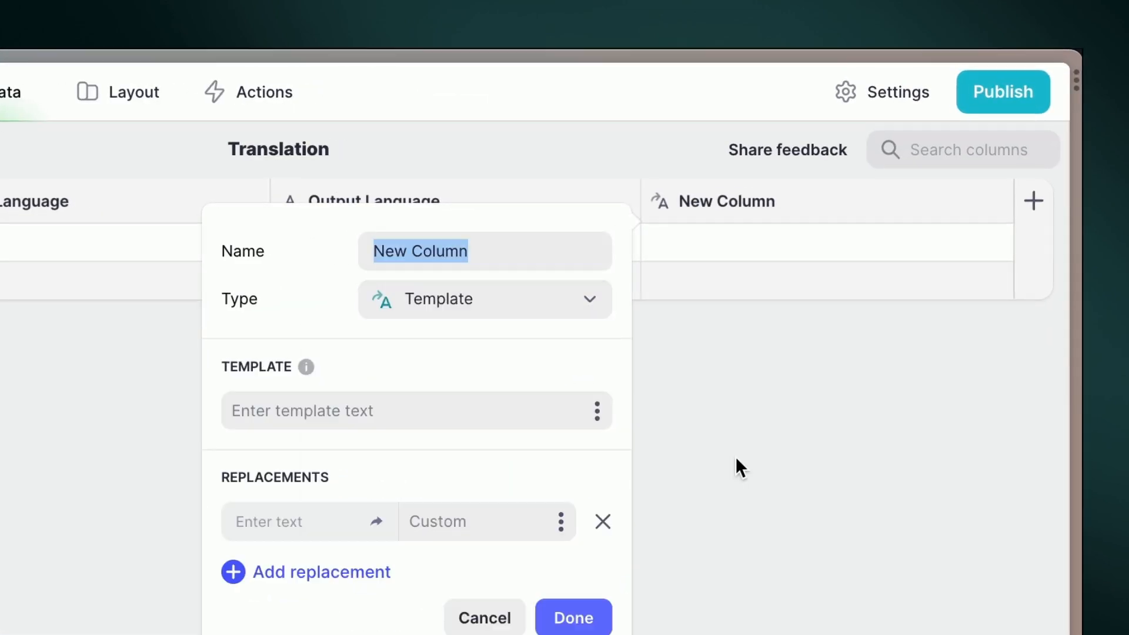
pyautogui.write('Translate the text belo')
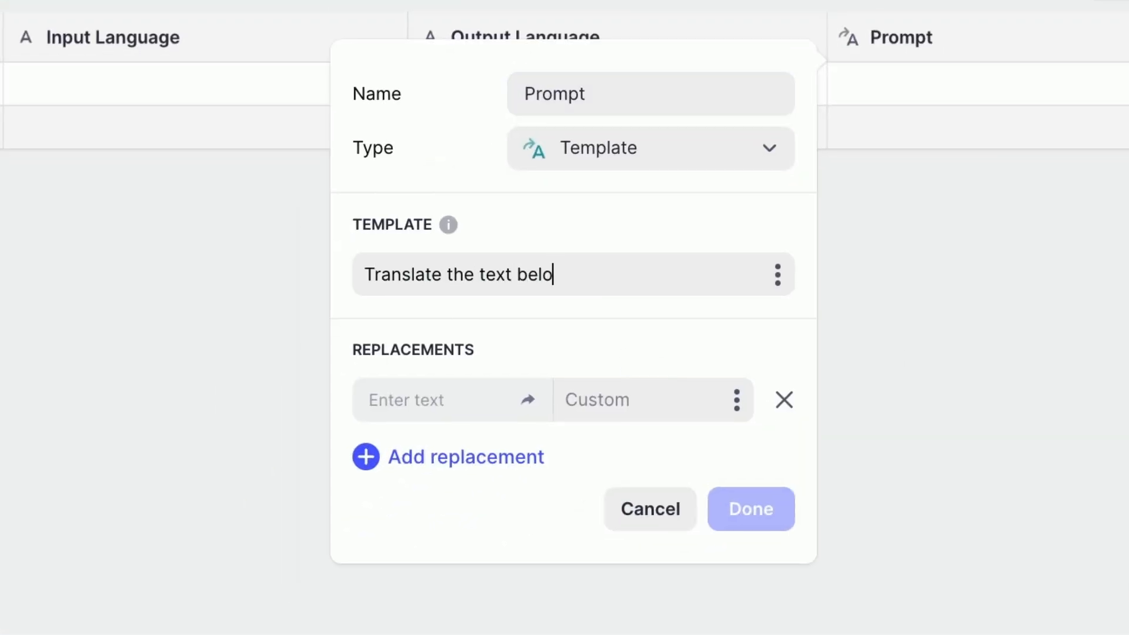
pyautogui.write('w from {input} to {output}')
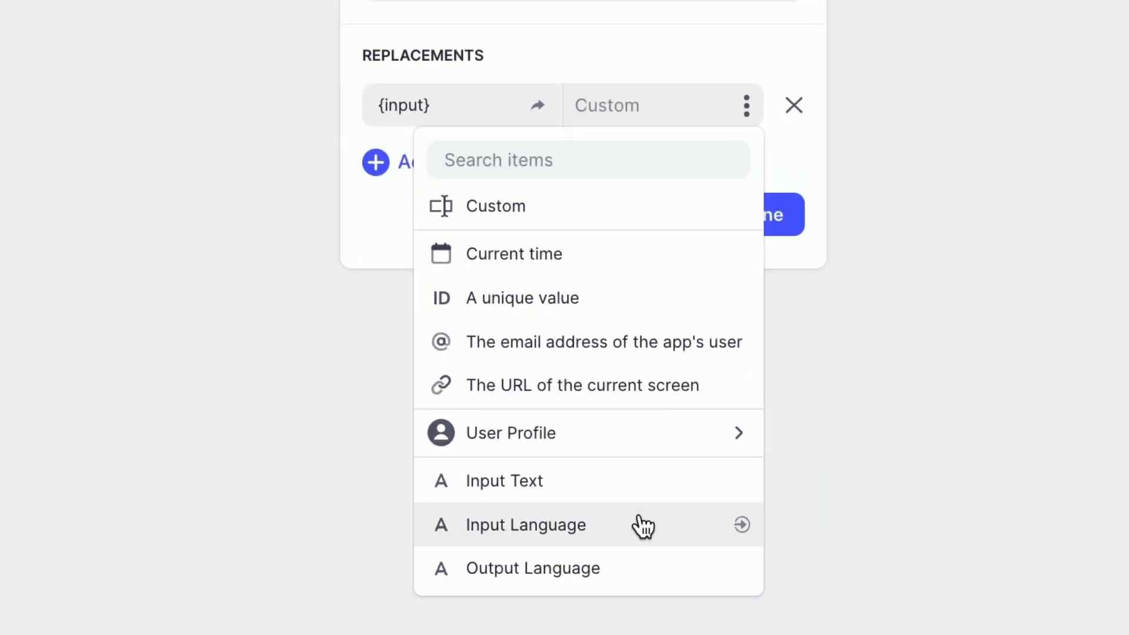
pyautogui.click(525, 524)
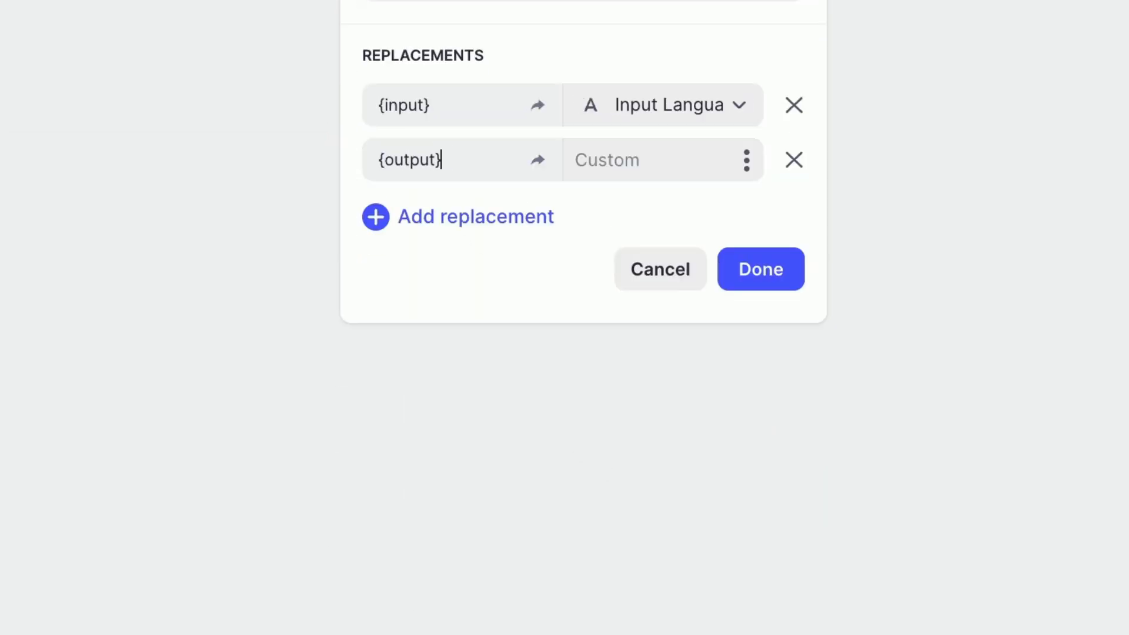
pyautogui.click(760, 270)
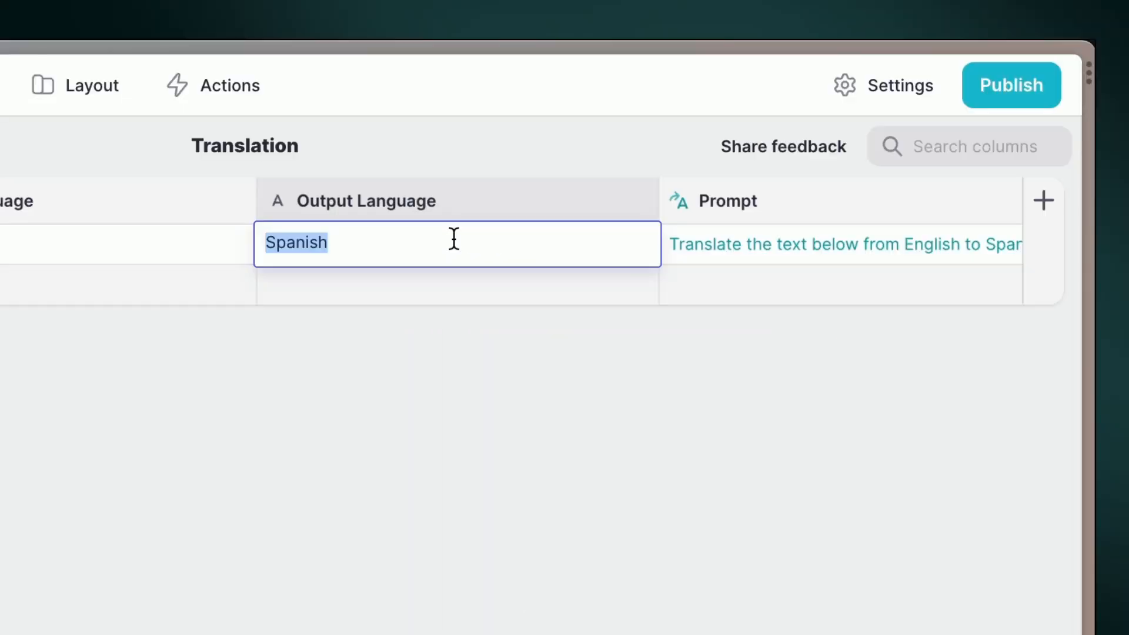
# - Change the sample row's Output Language to German
pyautogui.click(1044, 200)
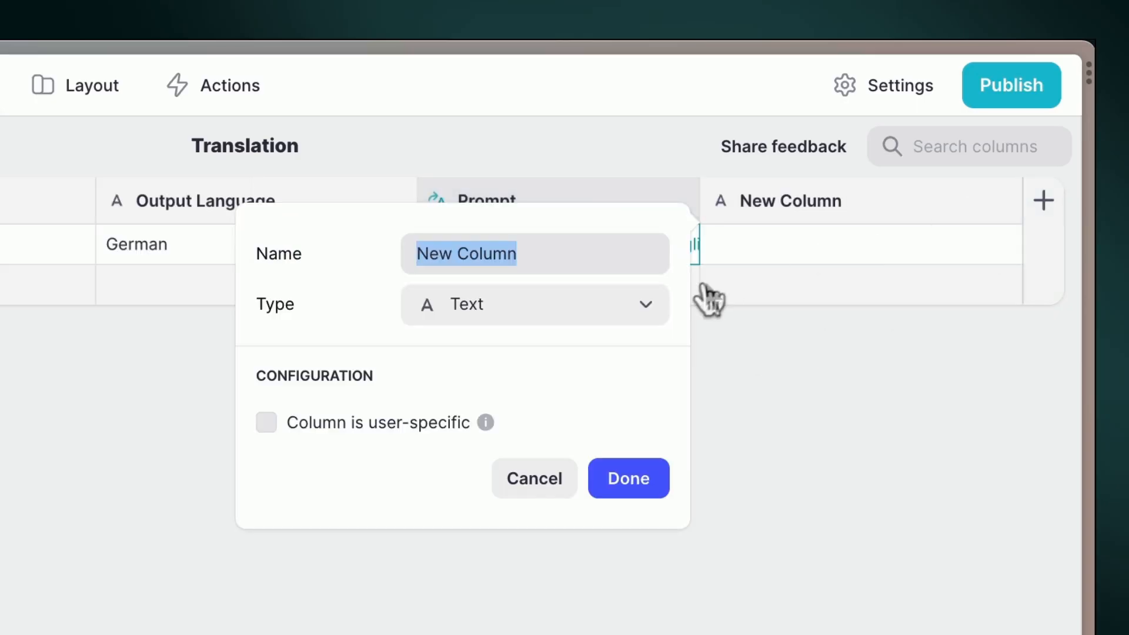
# - Add an AI Generate Text column named Translation using Prompt and Input Text, then open Layout
pyautogui.click(533, 304)
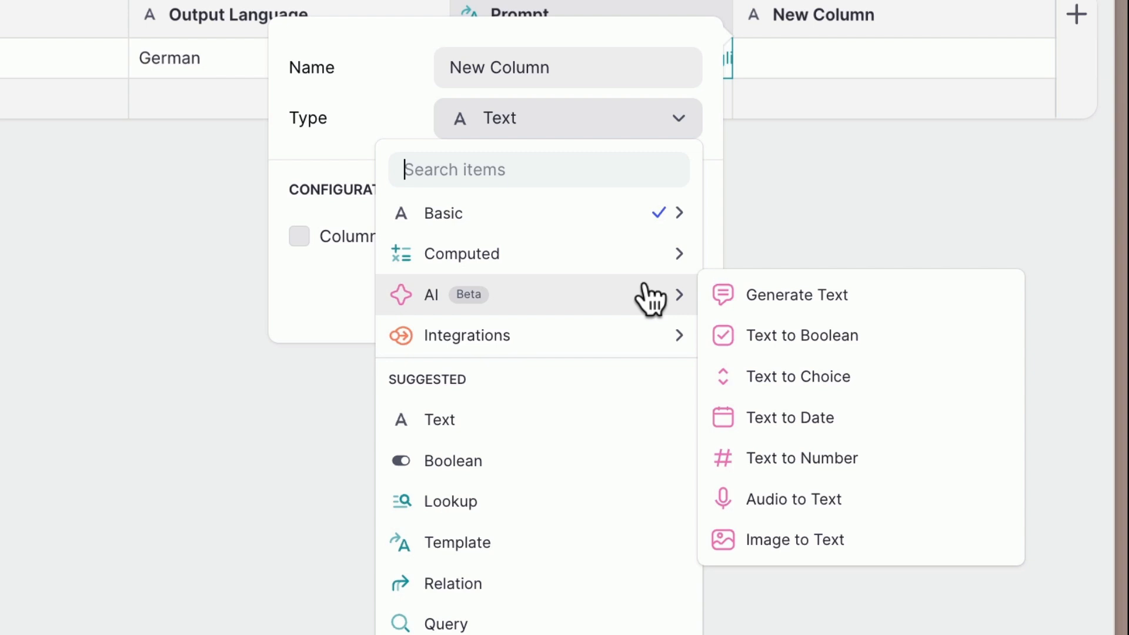
pyautogui.click(796, 295)
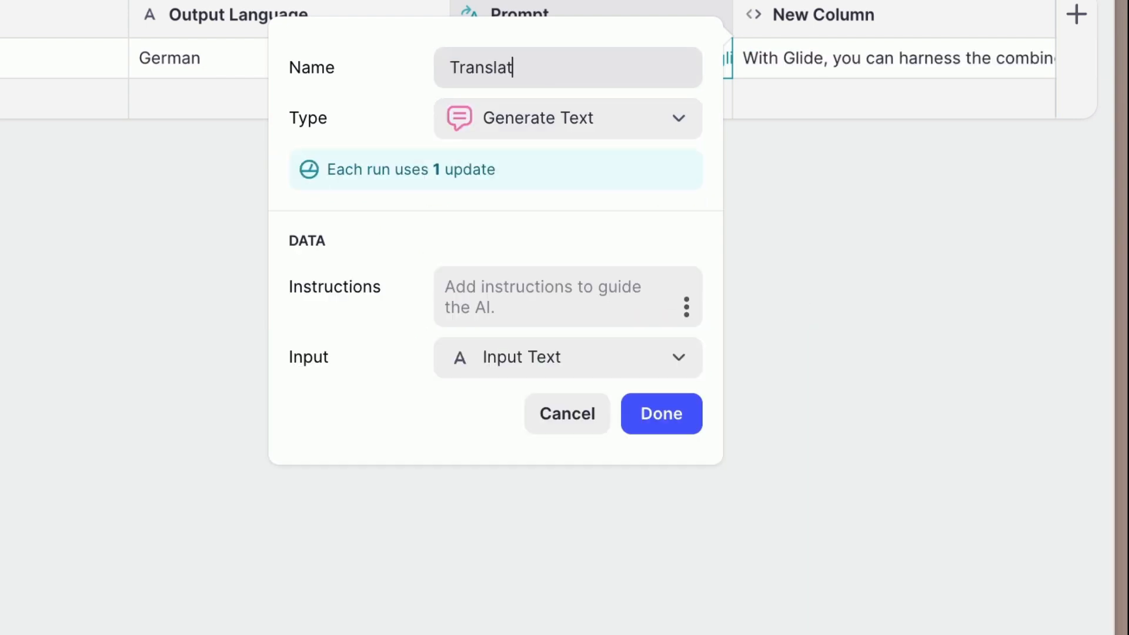
pyautogui.click(567, 357)
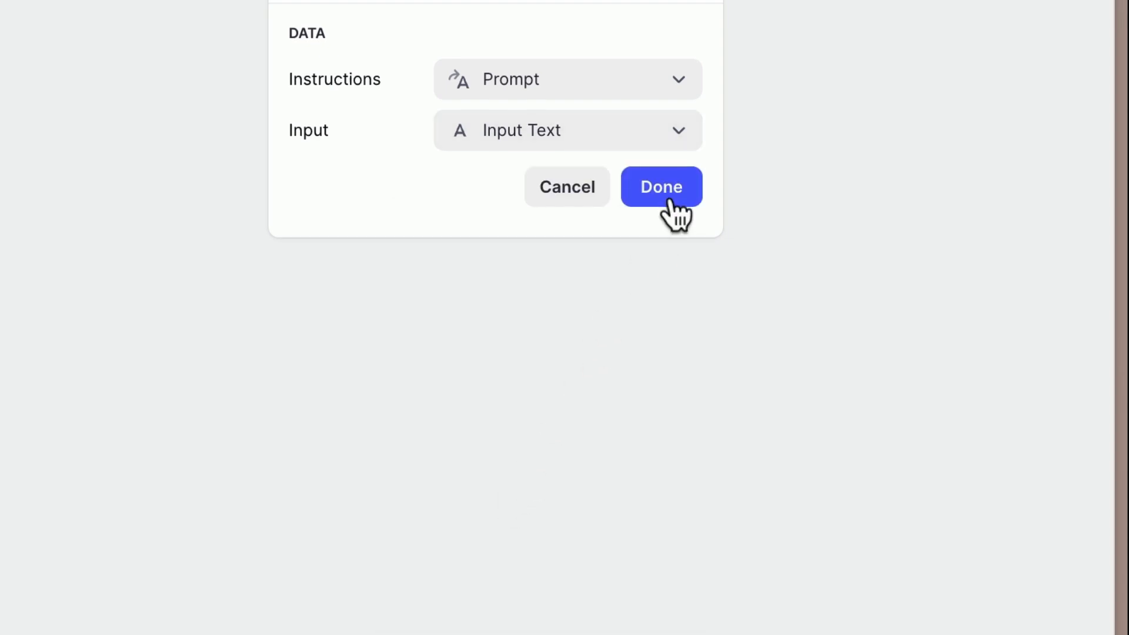
pyautogui.click(660, 186)
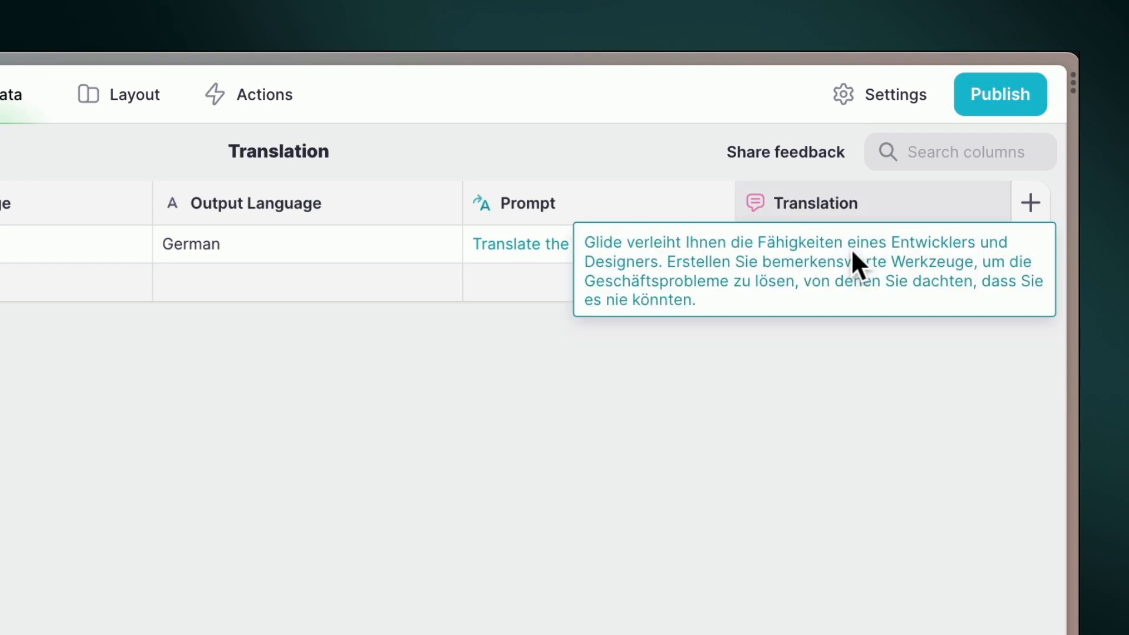
pyautogui.click(572, 80)
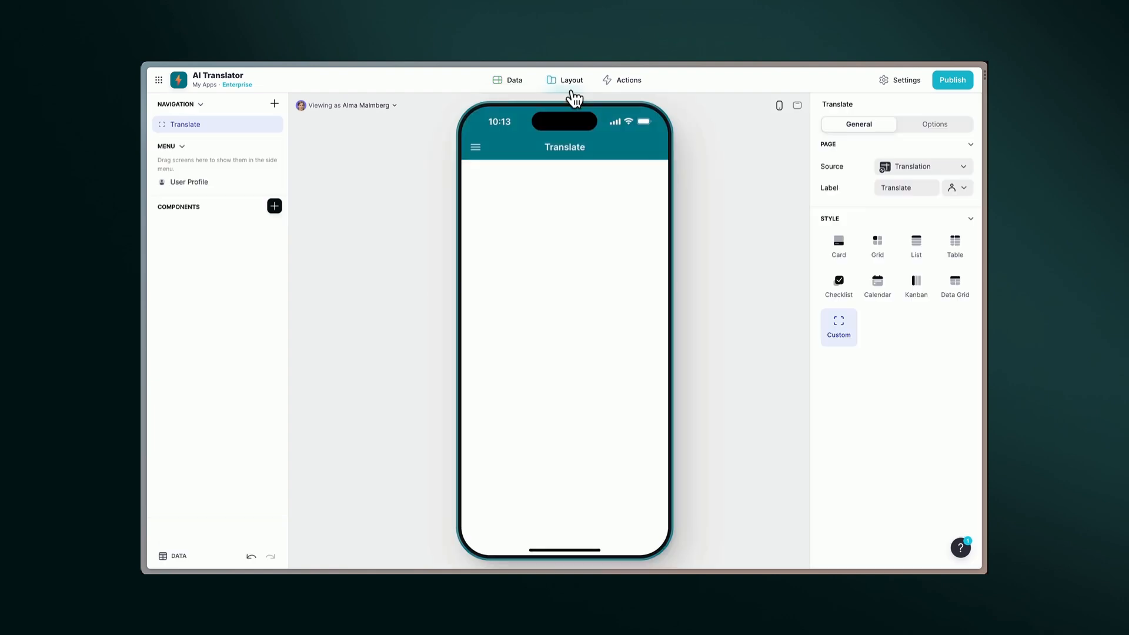
# - Add language chips, a text entry and hint in containers, and set an orange accent
pyautogui.click(274, 206)
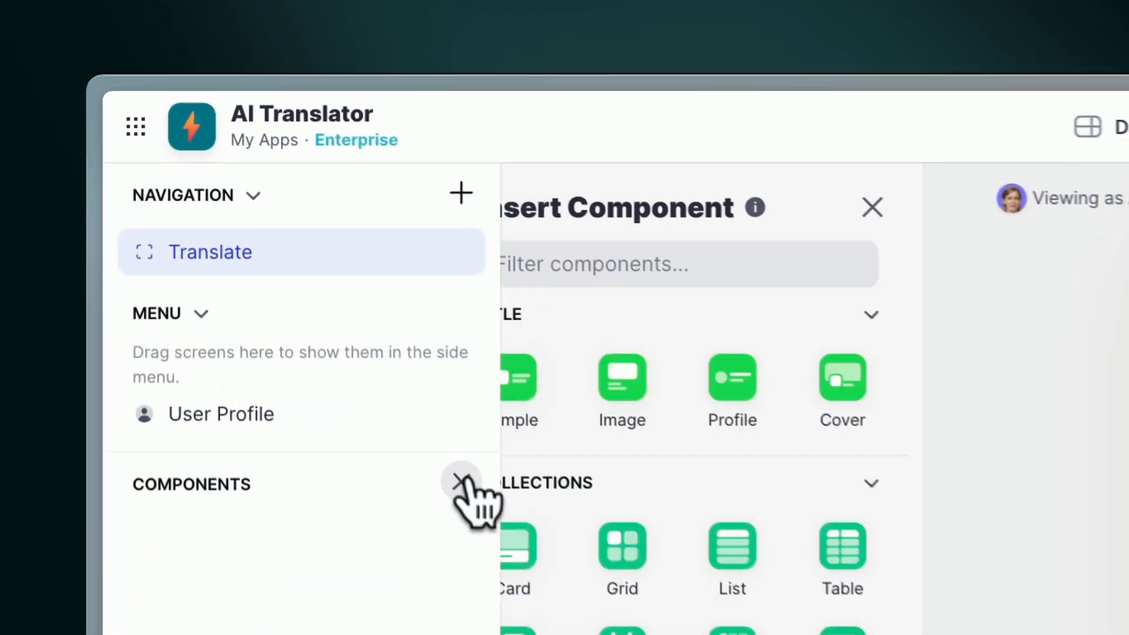
pyautogui.click(872, 208)
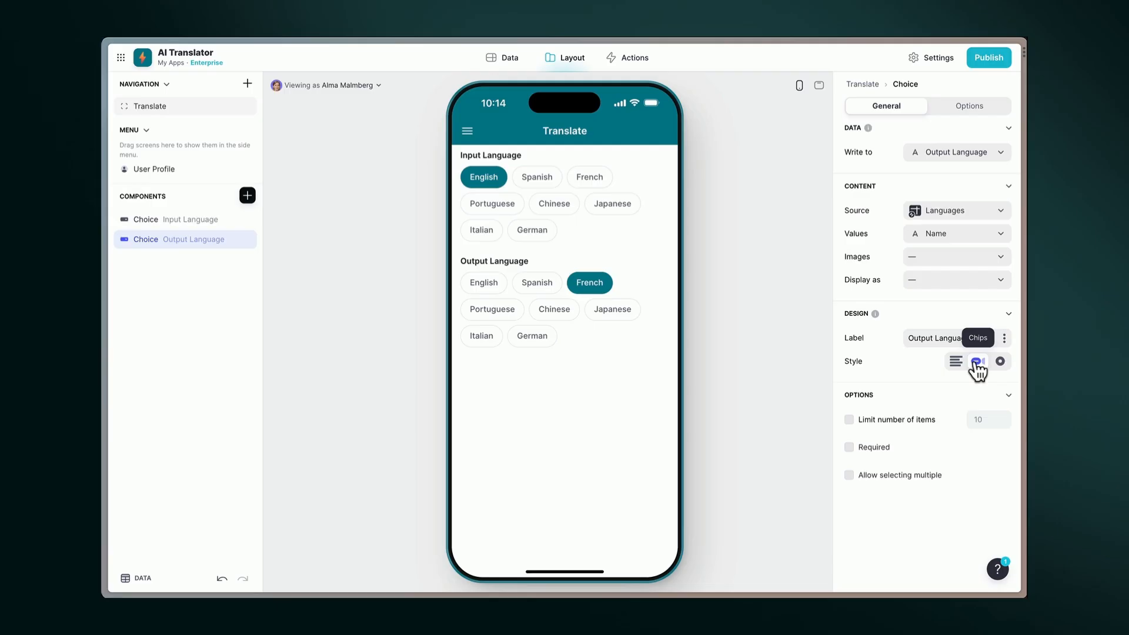
pyautogui.click(247, 196)
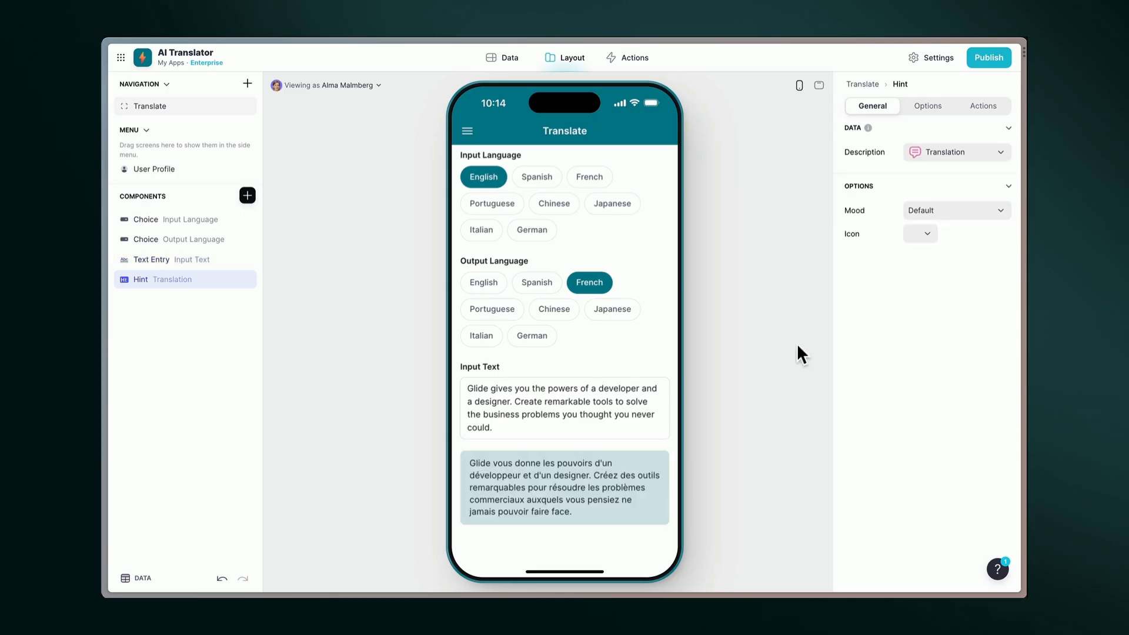
pyautogui.click(158, 259)
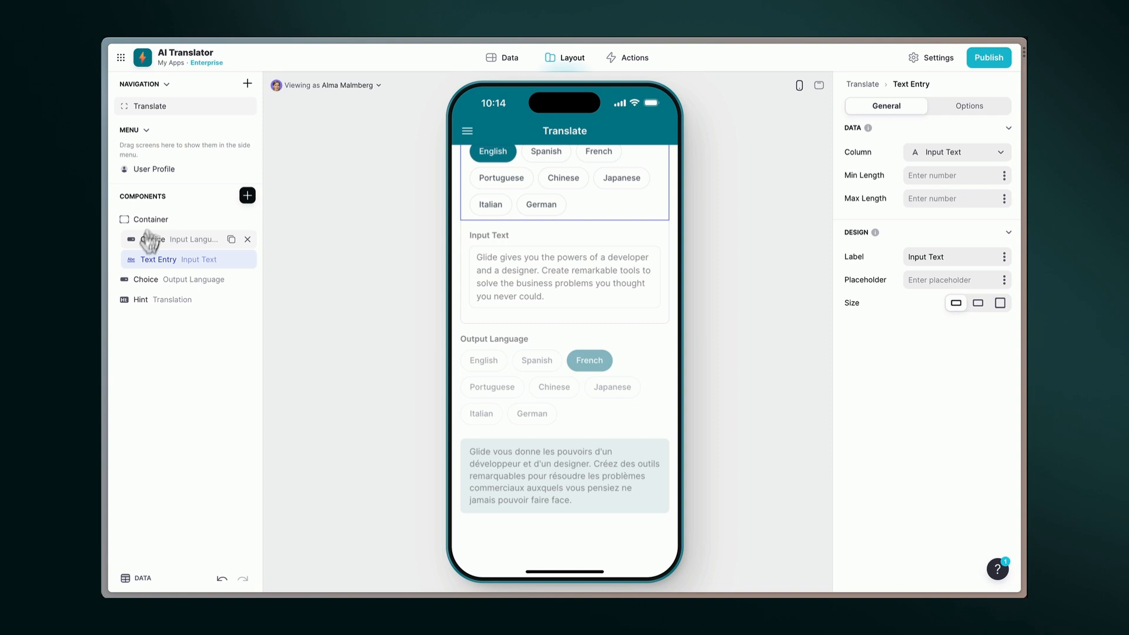
pyautogui.click(937, 58)
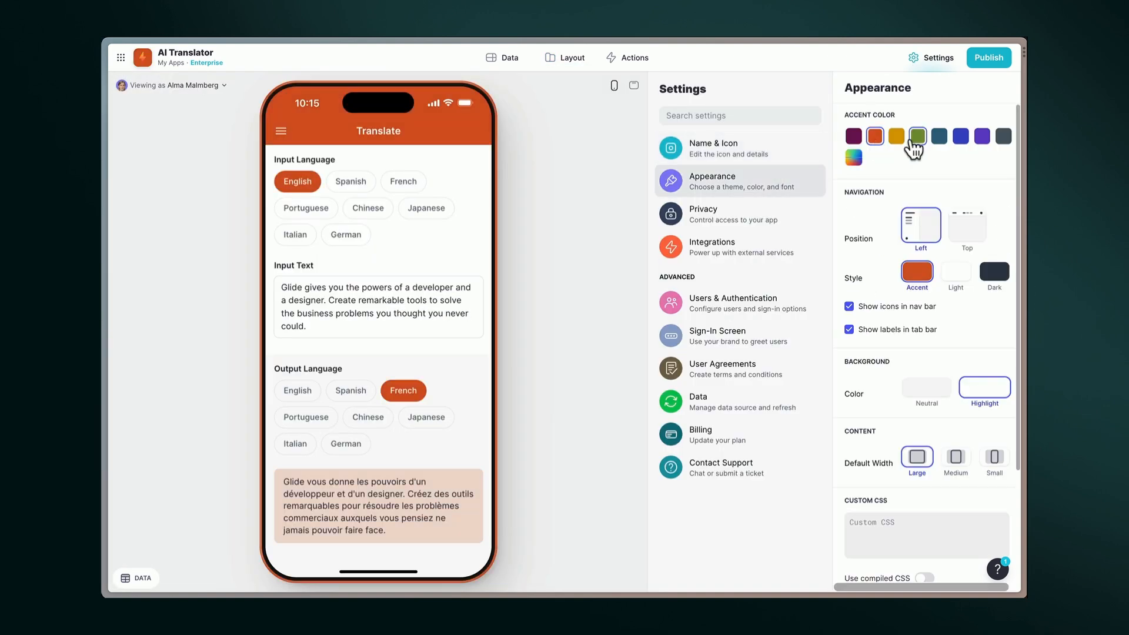
pyautogui.click(571, 58)
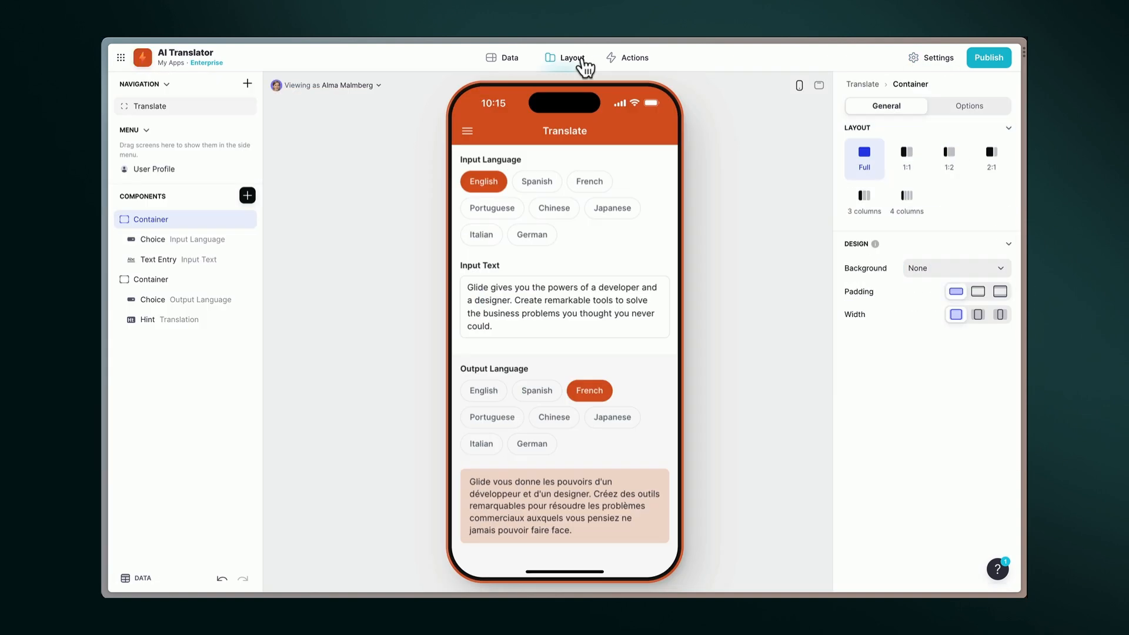